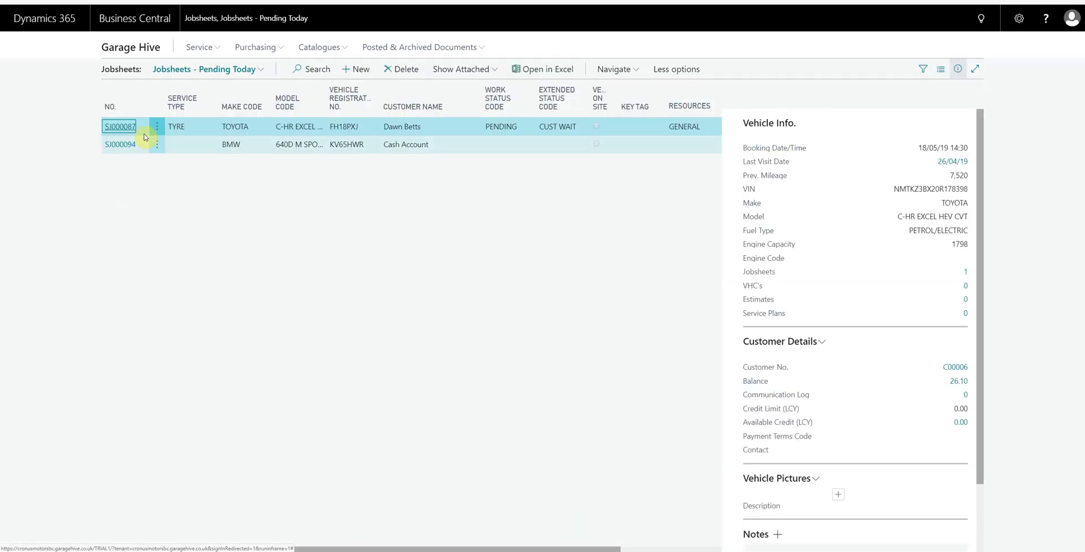
- Bring up the Service Schedule with jobsheets SJ000090 and SJ000087 previewed full width, then return to the schedule
{"action": "left_click", "coordinate": [118, 126]}
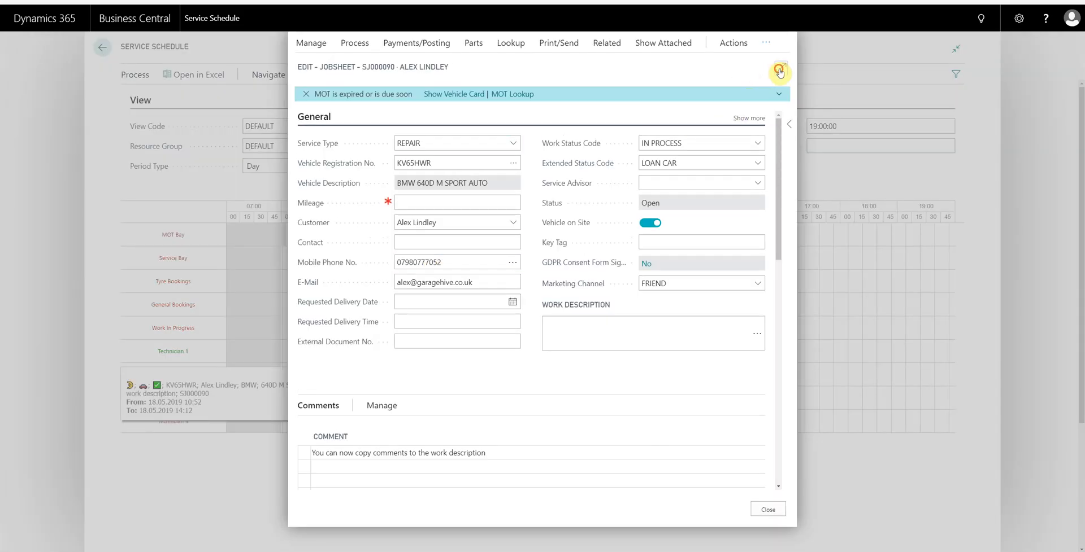
{"action": "left_click", "coordinate": [778, 72]}
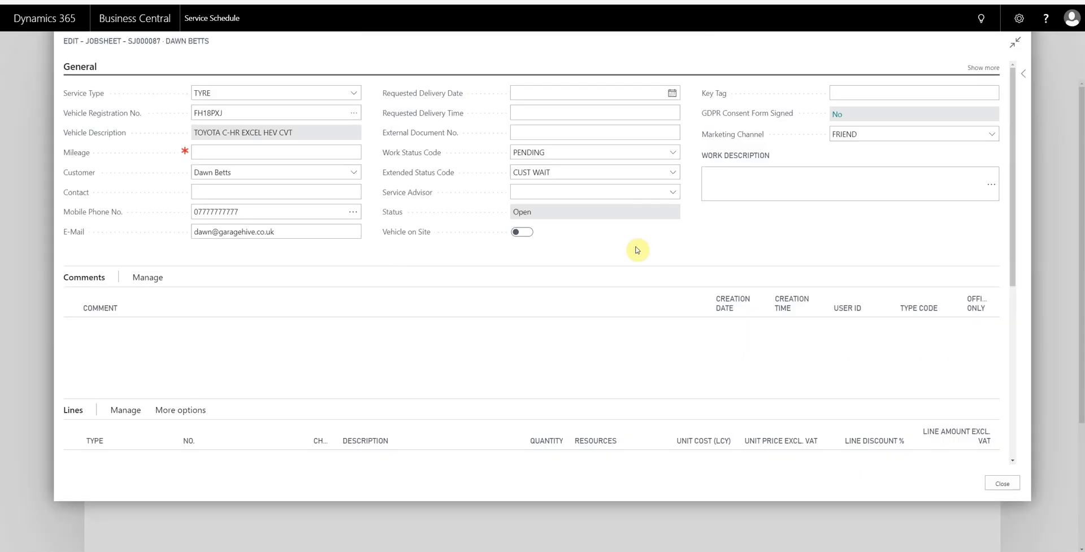
{"action": "left_click", "coordinate": [522, 231]}
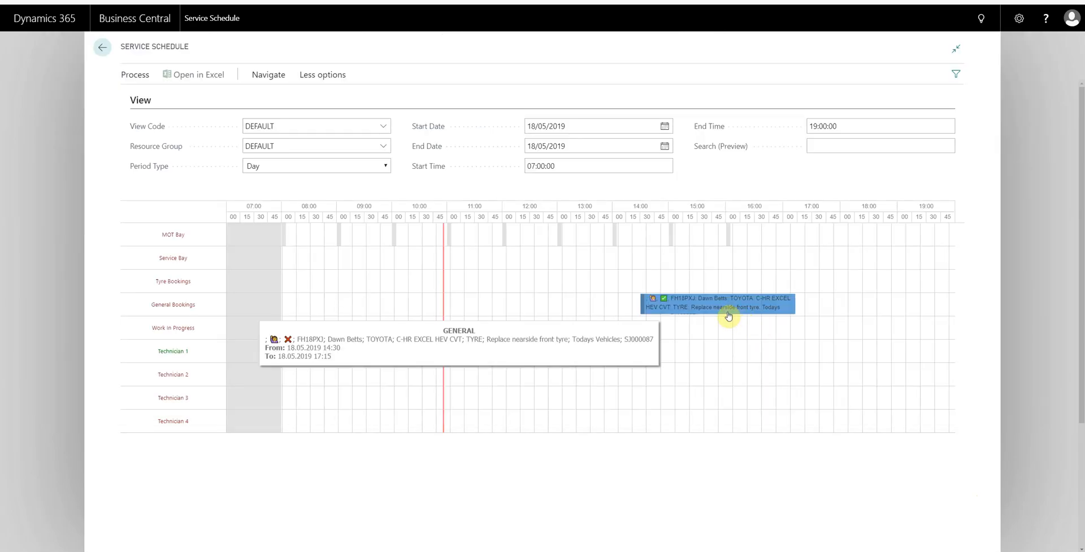
- Add a Standard Labour Rate (LAB) line to jobsheet SJ000087 and close it
{"action": "right_click", "coordinate": [729, 315]}
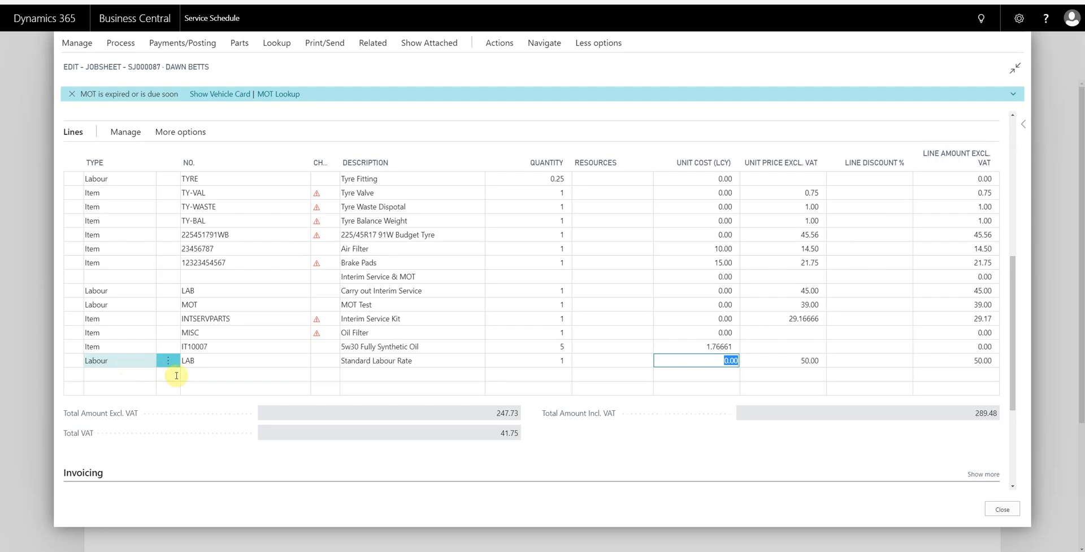
{"action": "type", "text": "la"}
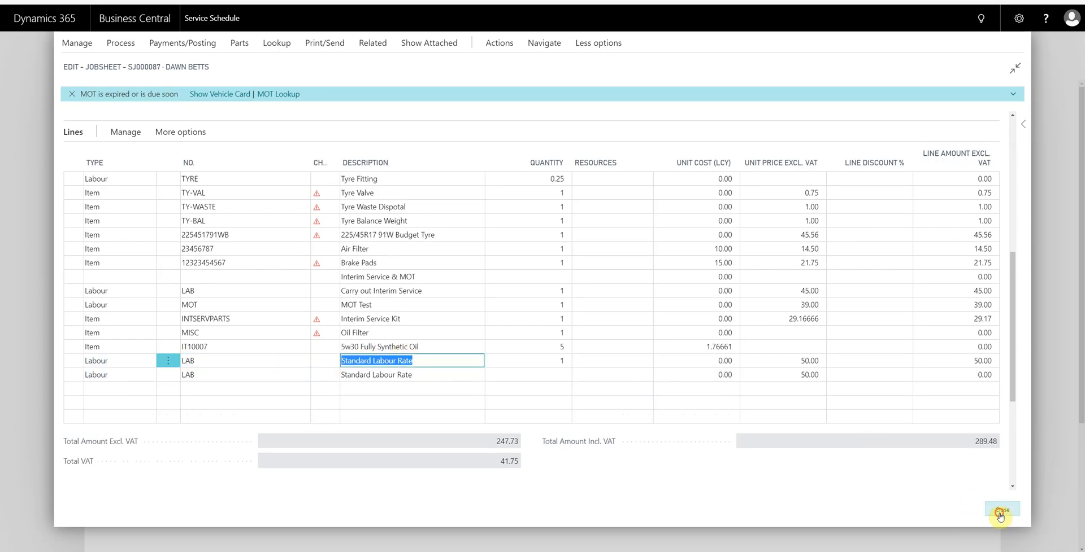
{"action": "left_click", "coordinate": [1003, 510]}
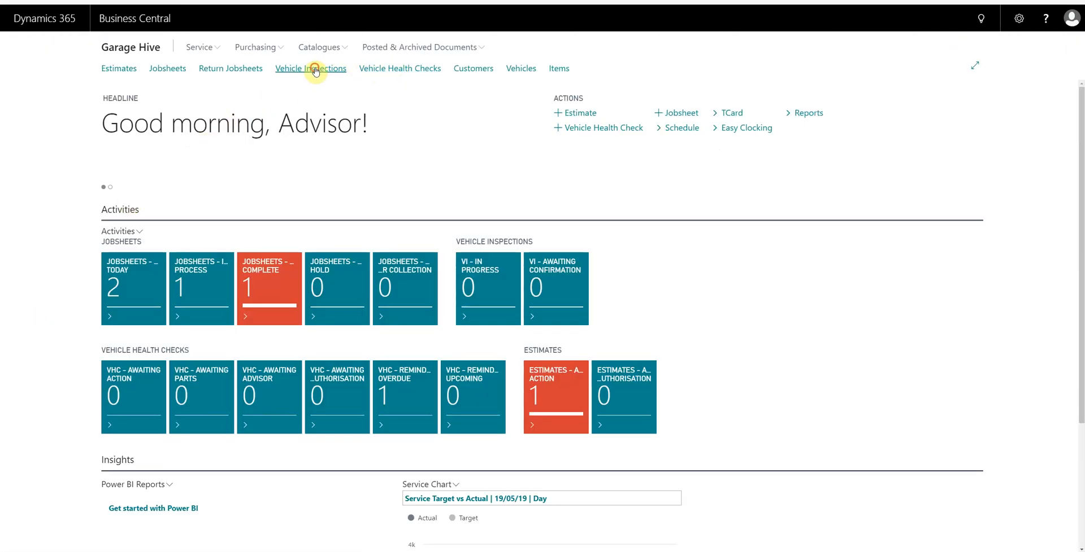
{"action": "left_click", "coordinate": [311, 68]}
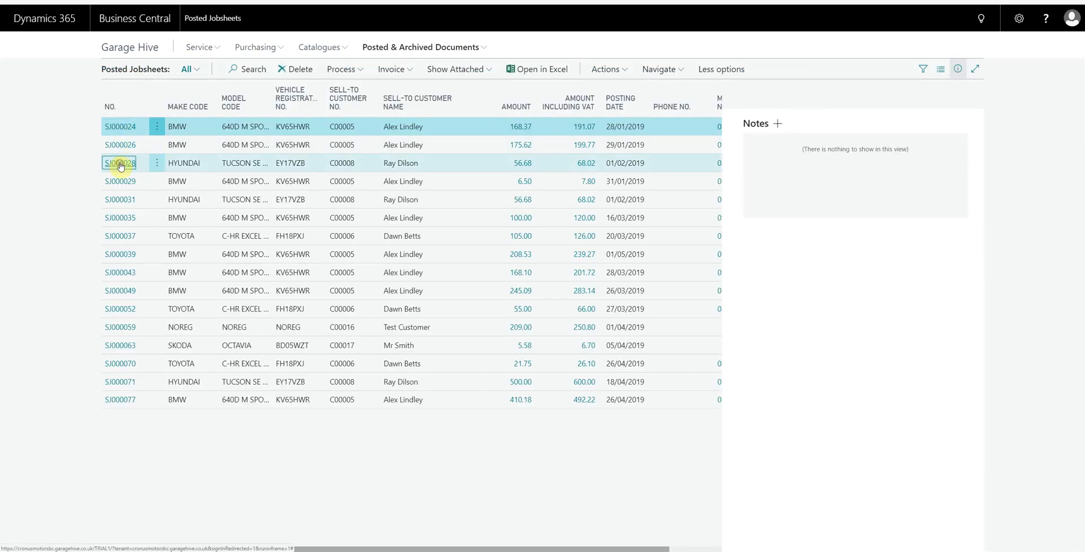
{"action": "left_click", "coordinate": [119, 163]}
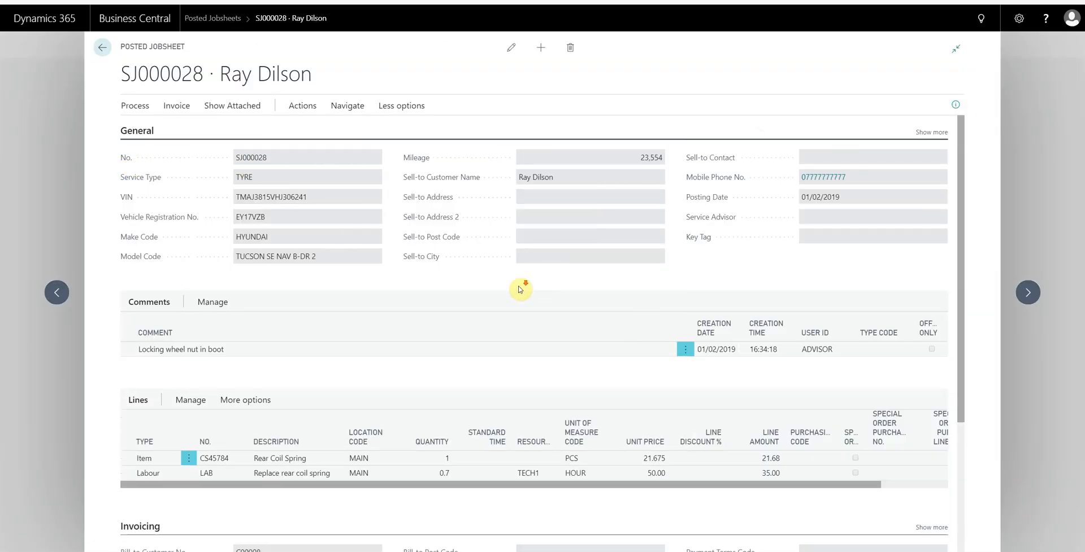
{"action": "left_click", "coordinate": [104, 47]}
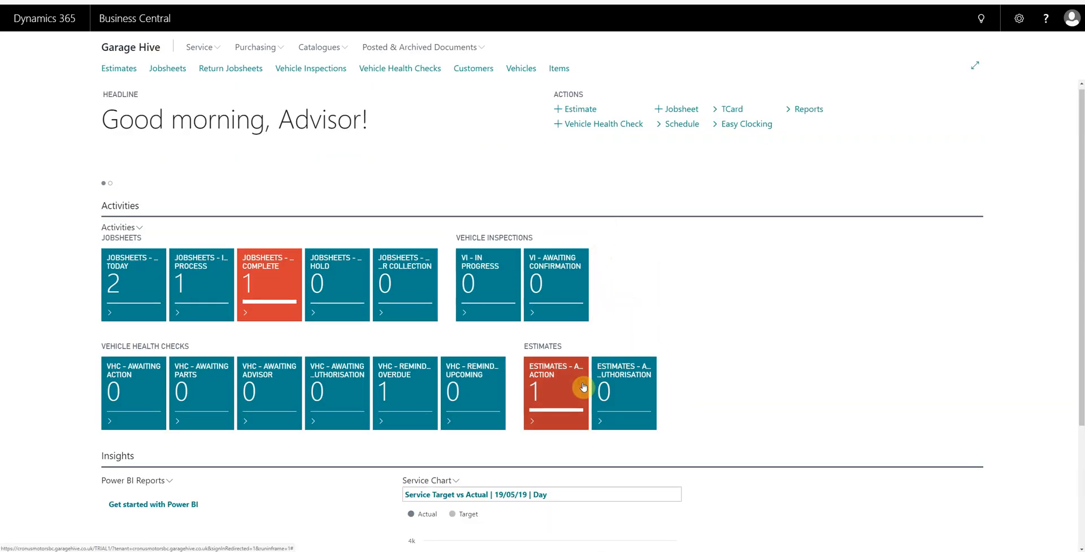
- Review estimate SQ000008, then jobsheet SJ000094 from Jobsheets Pending Today, and return home
{"action": "left_click", "coordinate": [556, 393]}
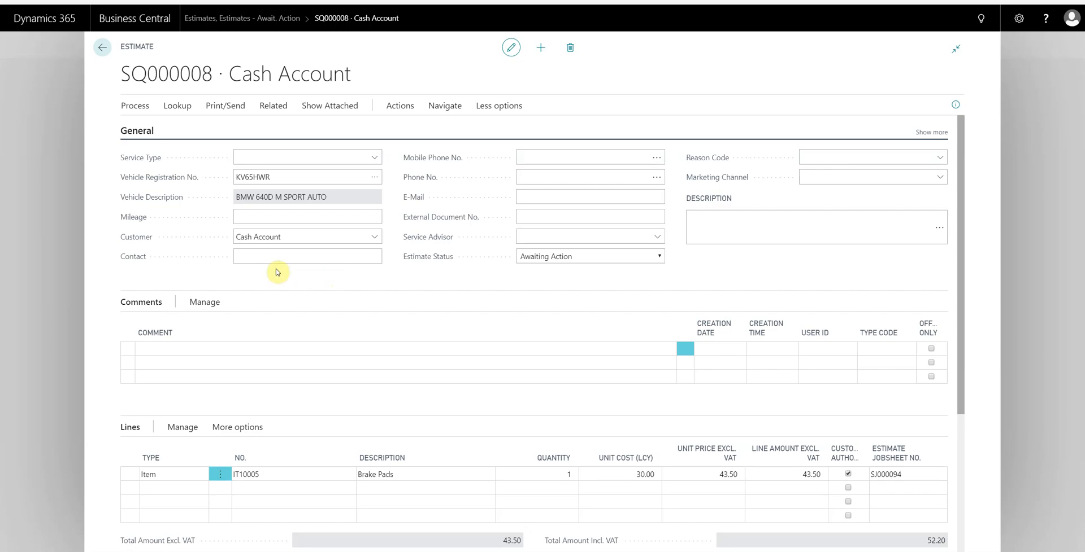
{"action": "left_click", "coordinate": [104, 46]}
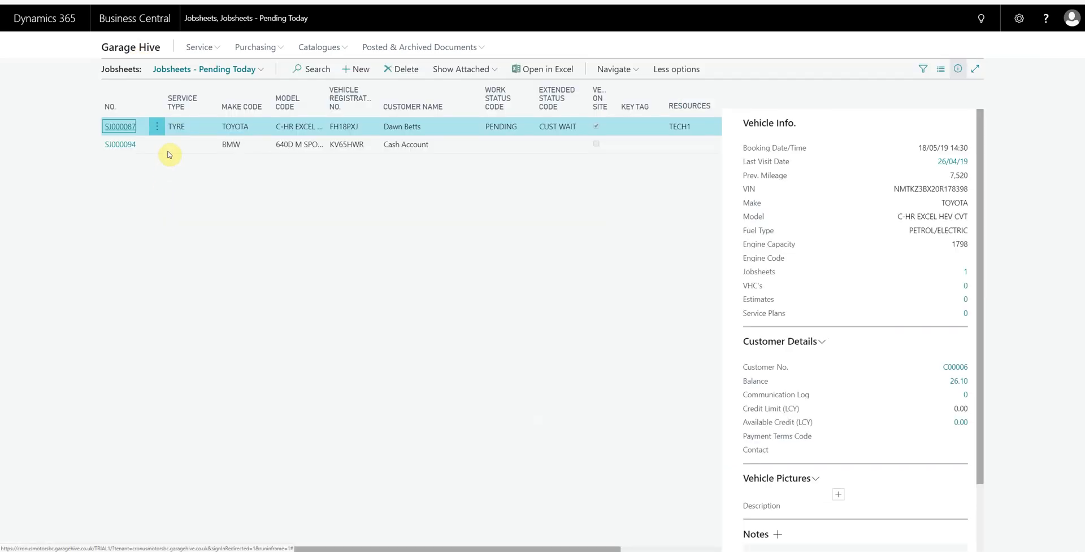
{"action": "left_click", "coordinate": [120, 145]}
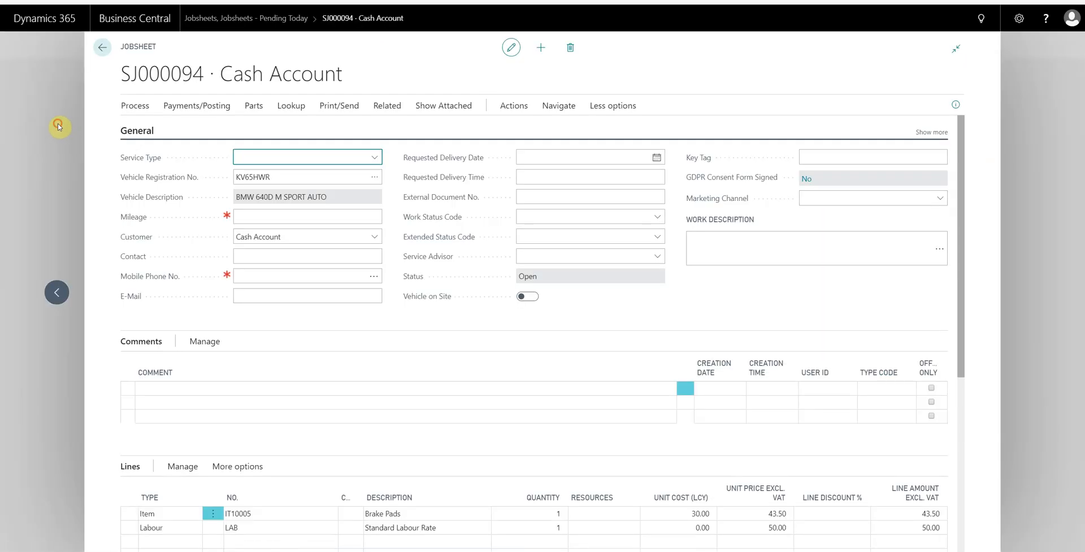
{"action": "left_click", "coordinate": [104, 47]}
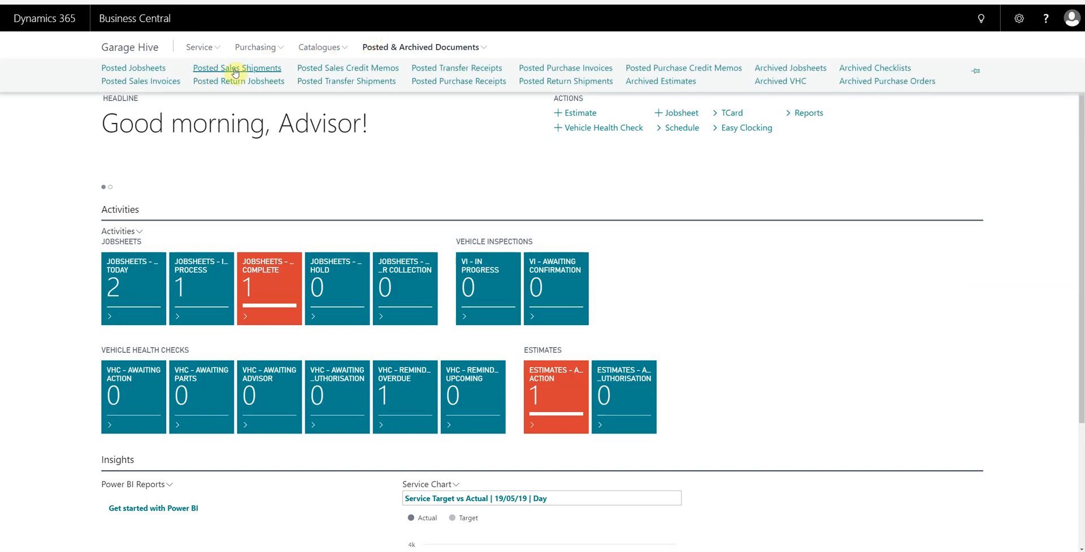
{"action": "mouse_move", "coordinate": [141, 68]}
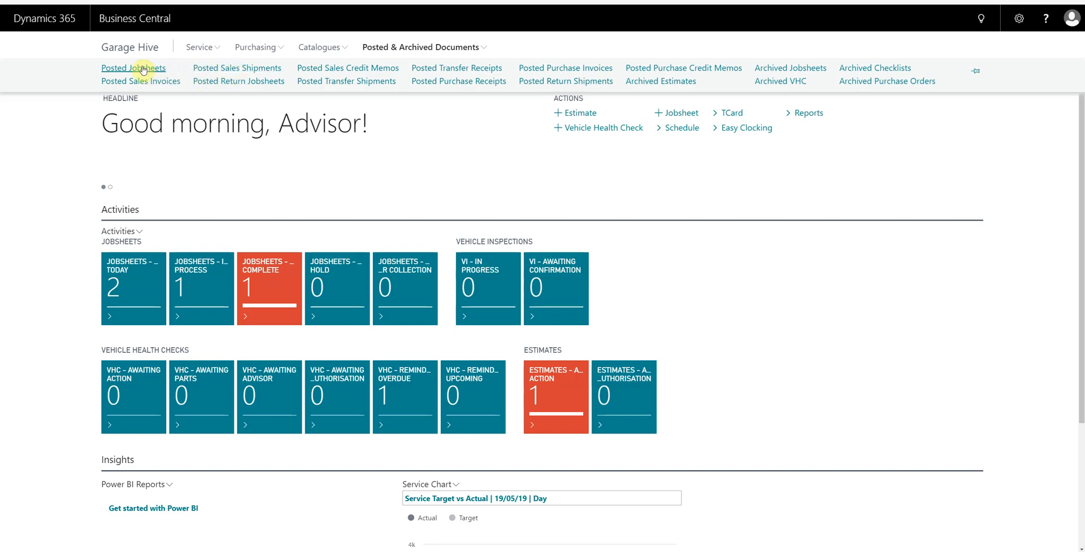